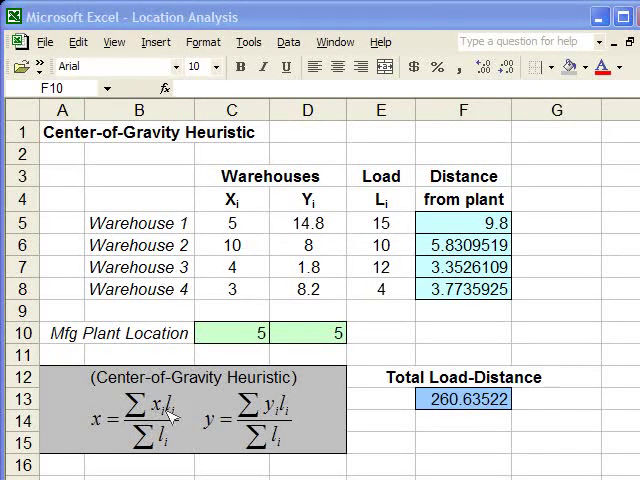
{"action": "mouse_move", "coordinate": [176, 444]}
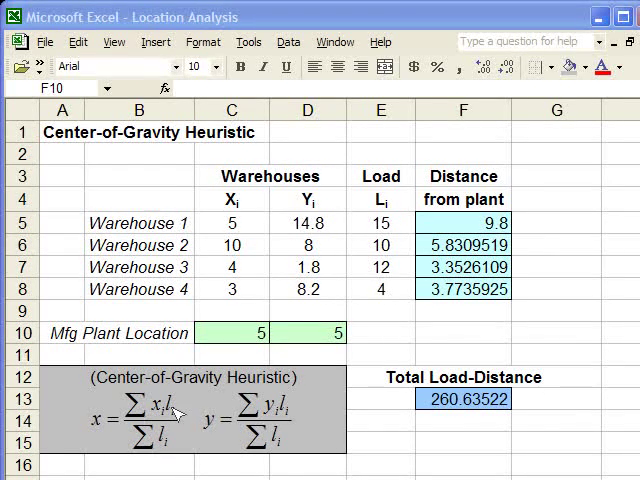
{"action": "mouse_move", "coordinate": [168, 444]}
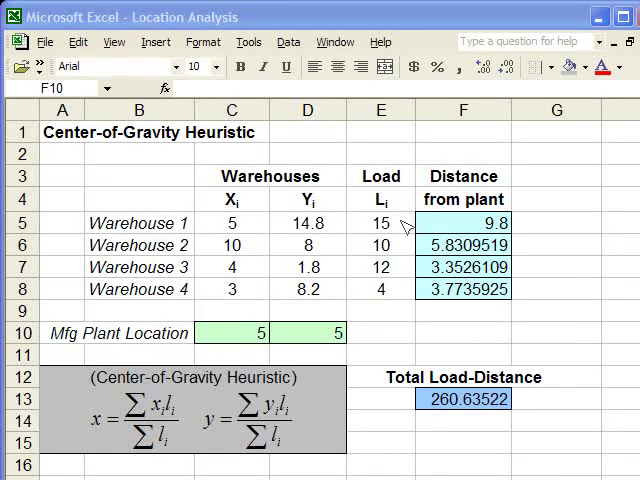
{"action": "mouse_move", "coordinate": [396, 298]}
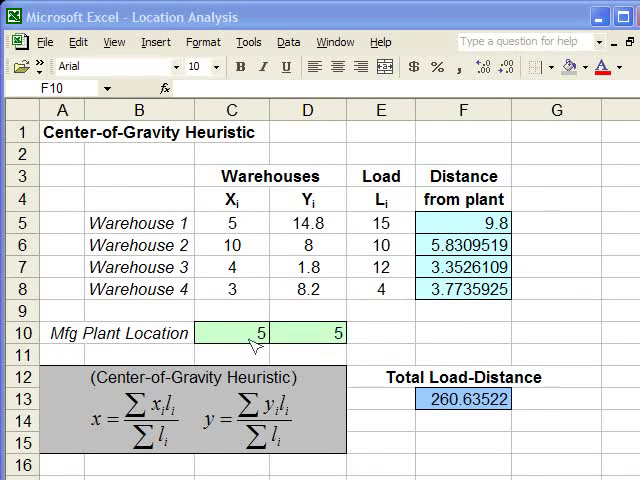
Enter =SUMPRODUCT(C5:C8,E5:E8)/SUM(E5:E8) in C10 as the load-weighted X coordinate
{"action": "left_click", "coordinate": [304, 332]}
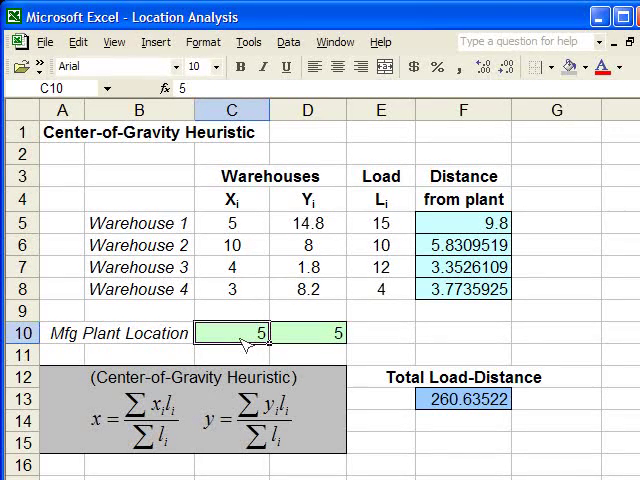
{"action": "type", "text": "=sum"}
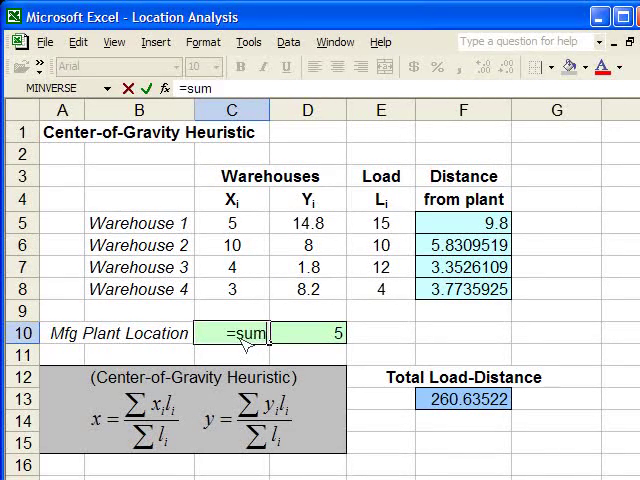
{"action": "type", "text": "produc"}
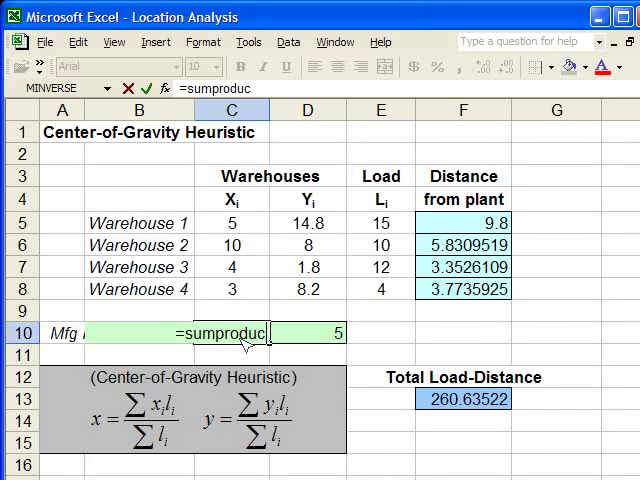
{"action": "type", "text": "t("}
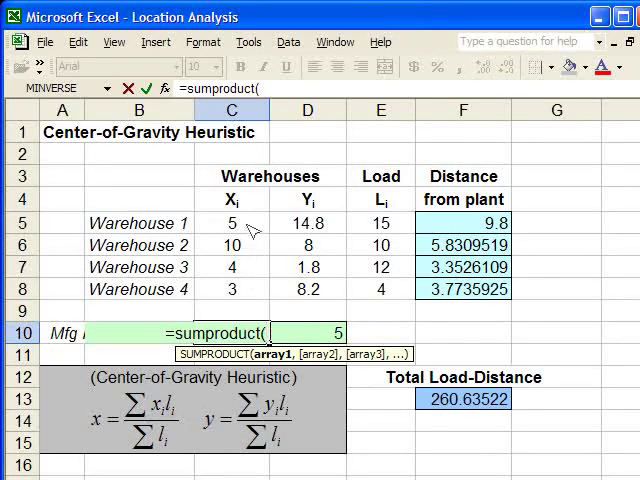
{"action": "left_click_drag", "start_coordinate": [232, 222], "coordinate": [232, 290]}
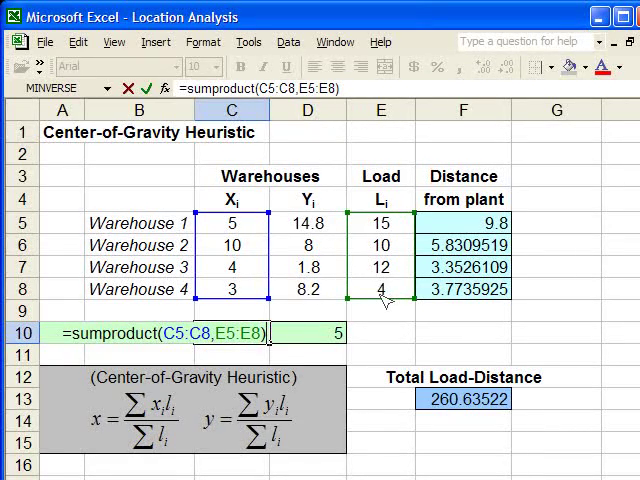
{"action": "type", "text": "/"}
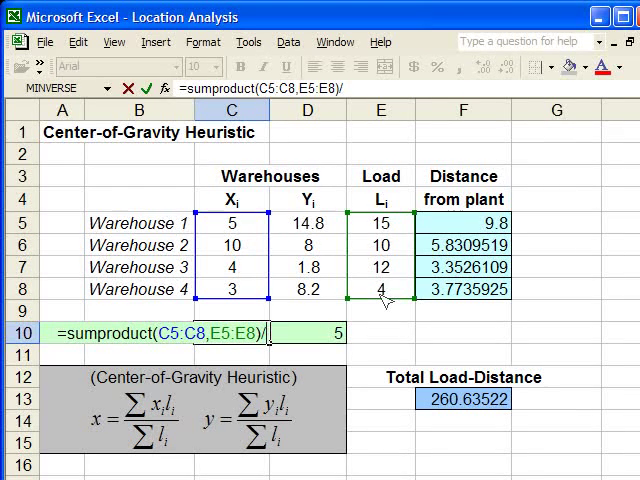
{"action": "type", "text": "sum"}
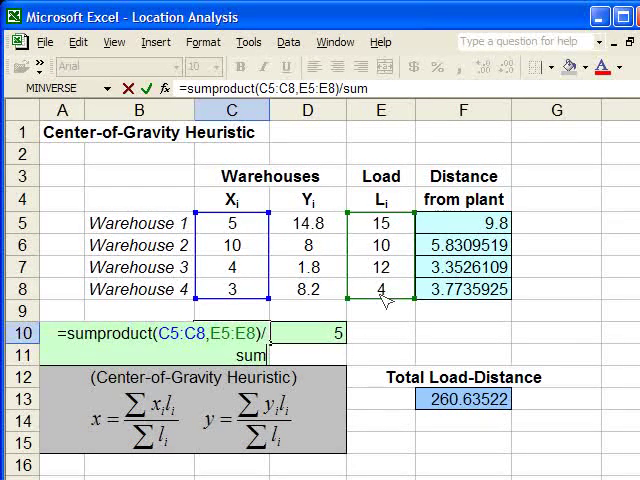
{"action": "type", "text": "(E5:E8"}
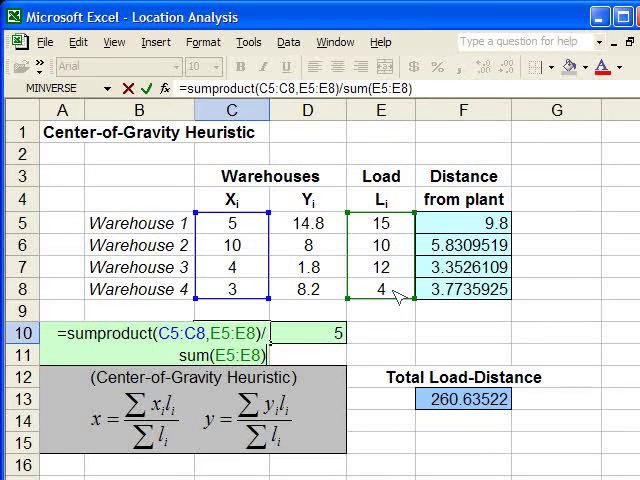
{"action": "mouse_move", "coordinate": [230, 424]}
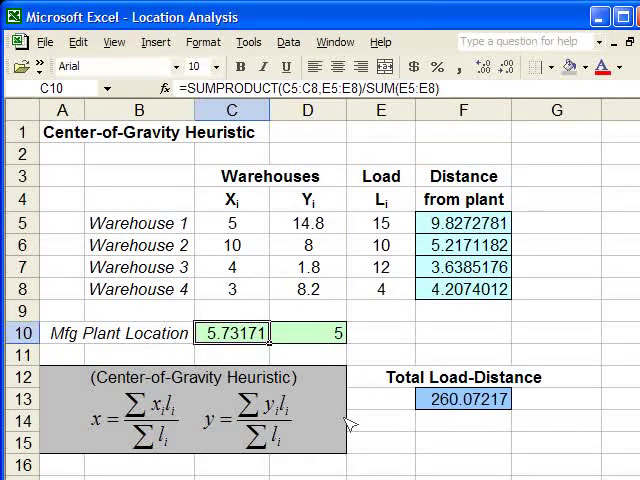
{"action": "left_click", "coordinate": [306, 332]}
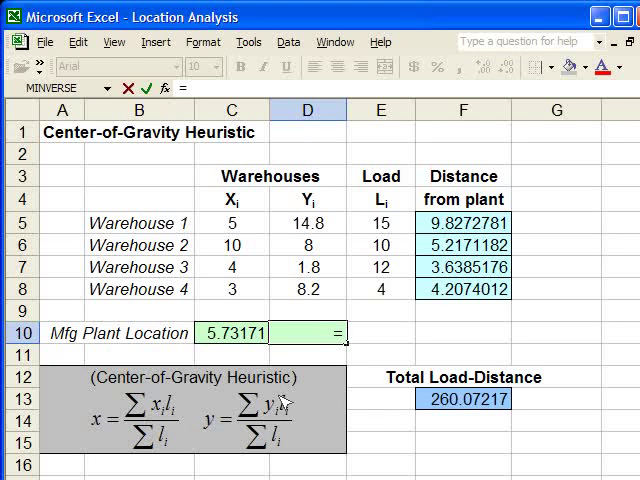
Enter =SUMPRODUCT(D5:D8,E5:E8)/SUM(E5:E8) in D10, giving Y coordinate 8.69268
{"action": "type", "text": "=sumproduct"}
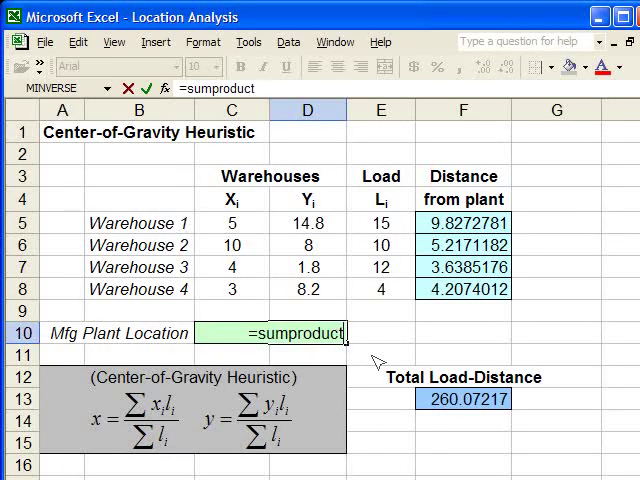
{"action": "type", "text": "(D5:D8"}
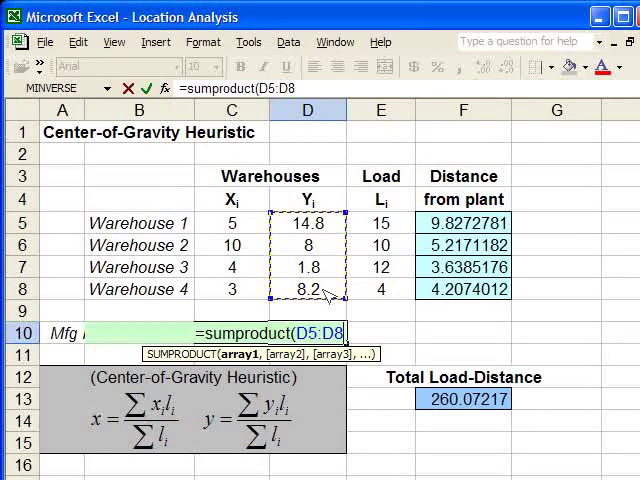
{"action": "type", "text": ",E5:E8"}
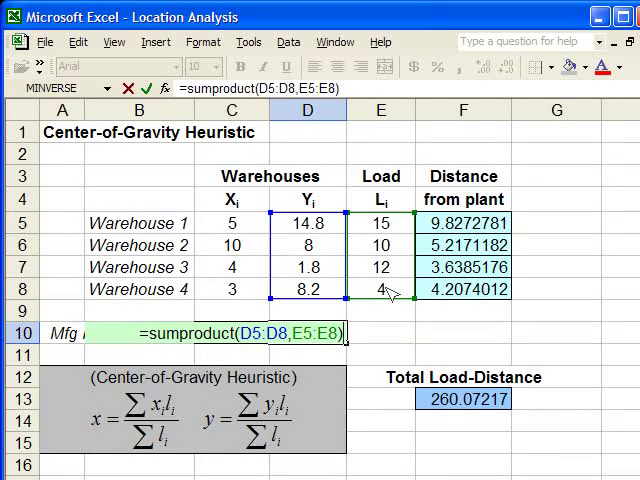
{"action": "type", "text": "/"}
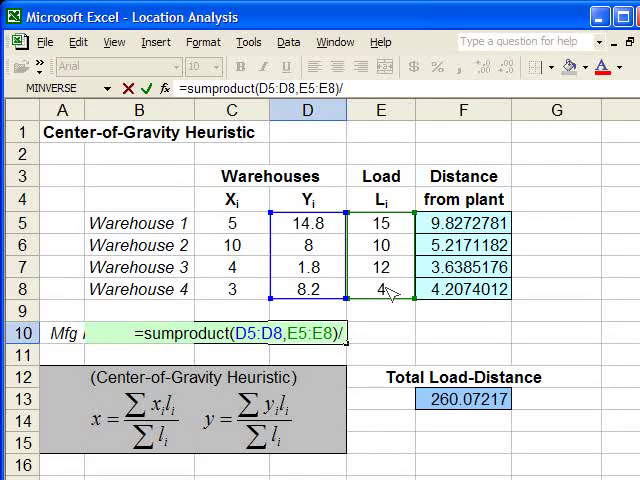
{"action": "type", "text": "sum("}
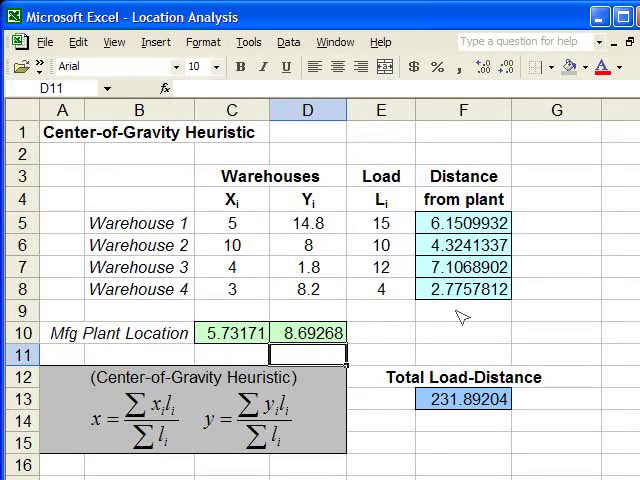
{"action": "mouse_move", "coordinate": [460, 330]}
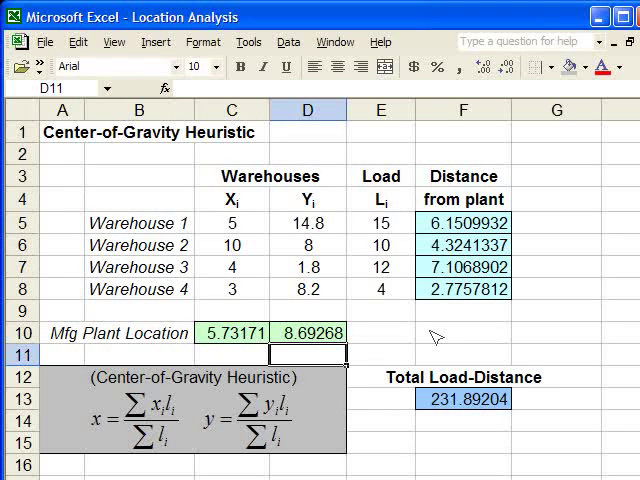
{"action": "mouse_move", "coordinate": [310, 344]}
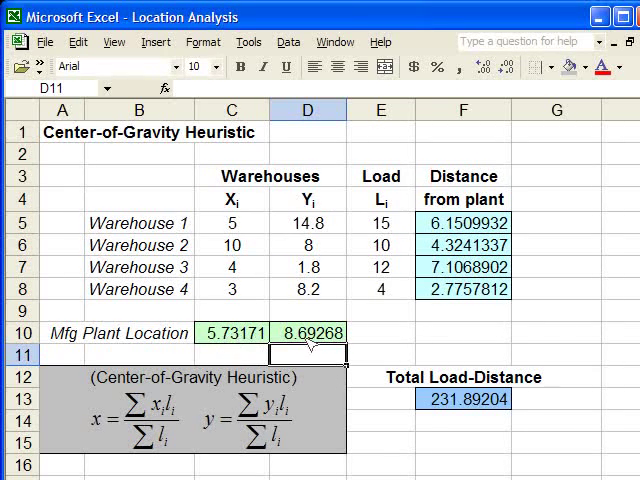